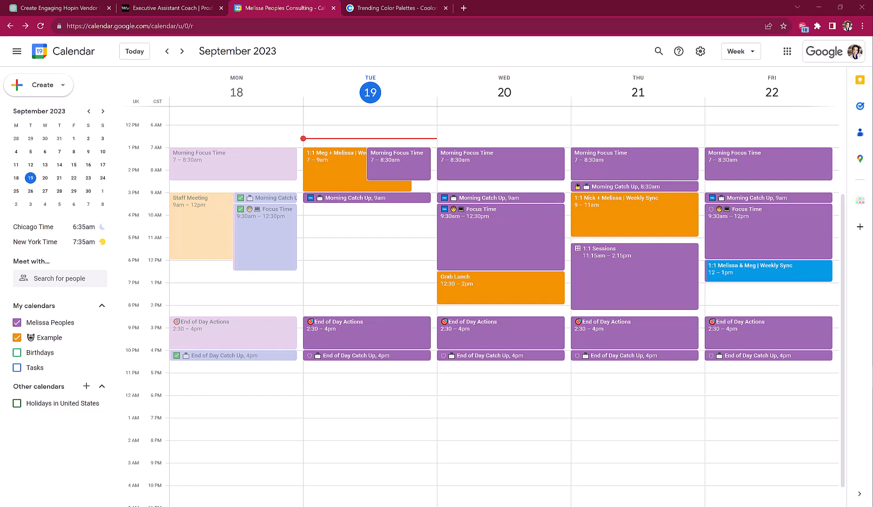
pyautogui.moveTo(398, 11)
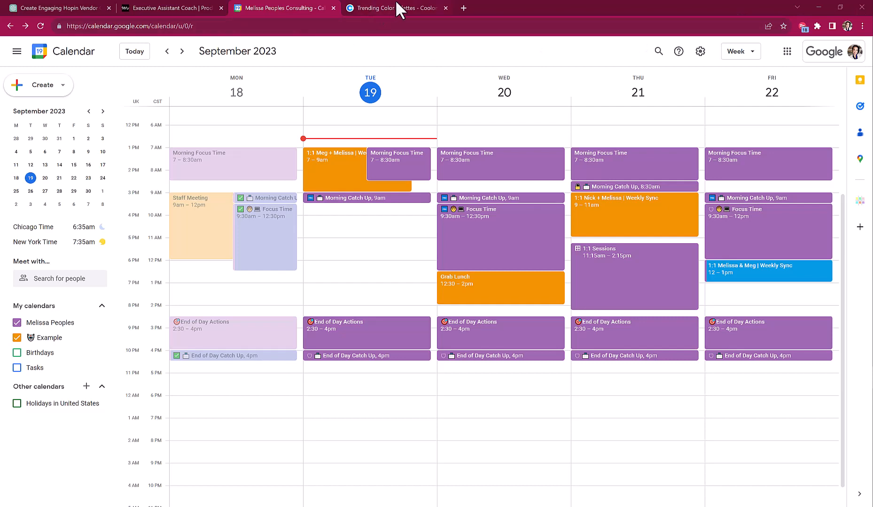
# Browse Coolors trending palettes and copy the dark grey hex code 4A5759
pyautogui.click(397, 8)
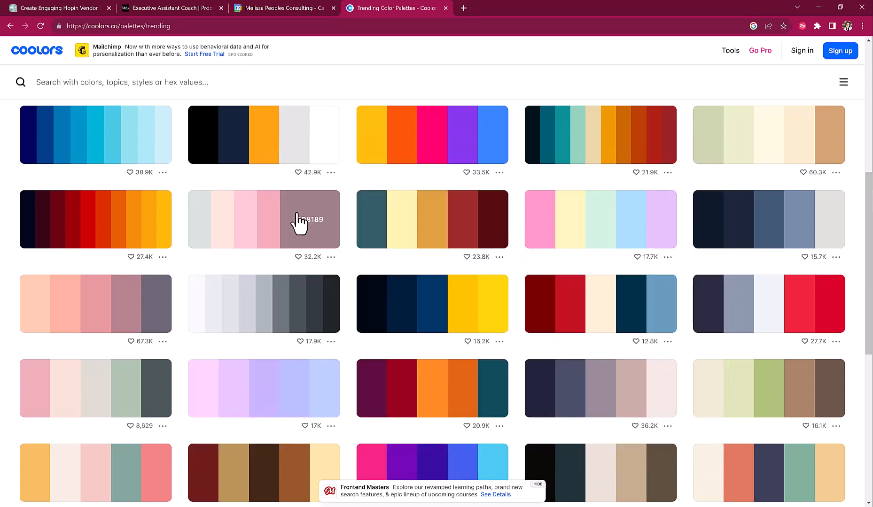
pyautogui.scroll(-3)
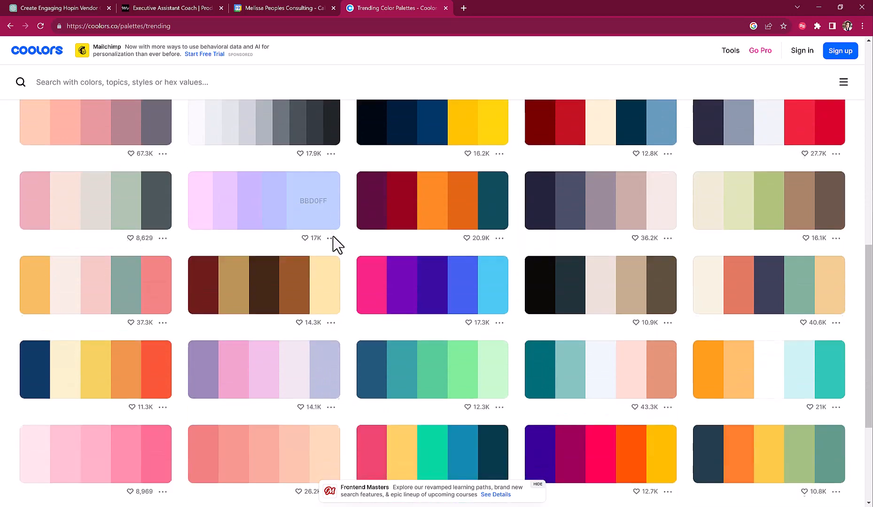
pyautogui.scroll(-3)
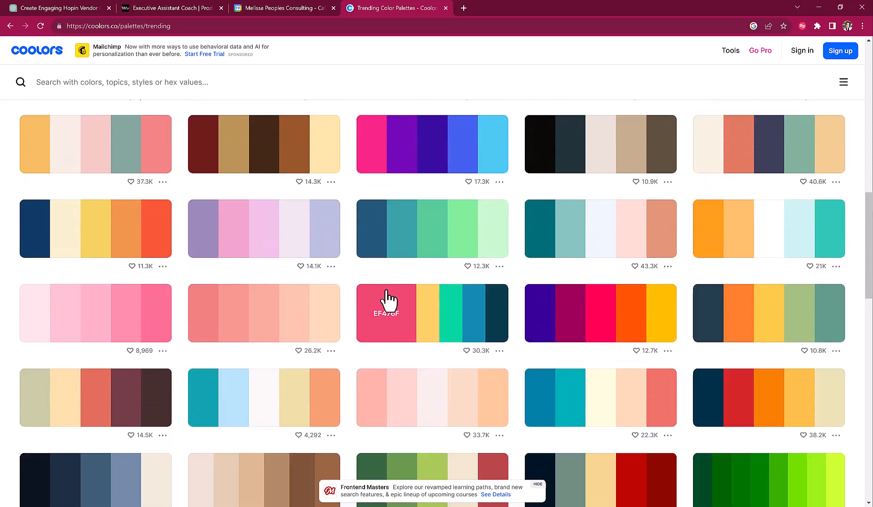
pyautogui.scroll(-3)
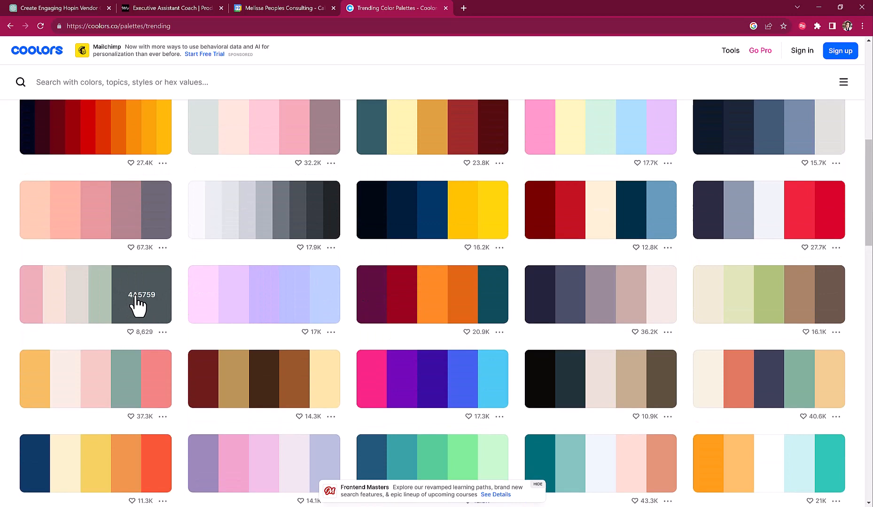
pyautogui.click(141, 295)
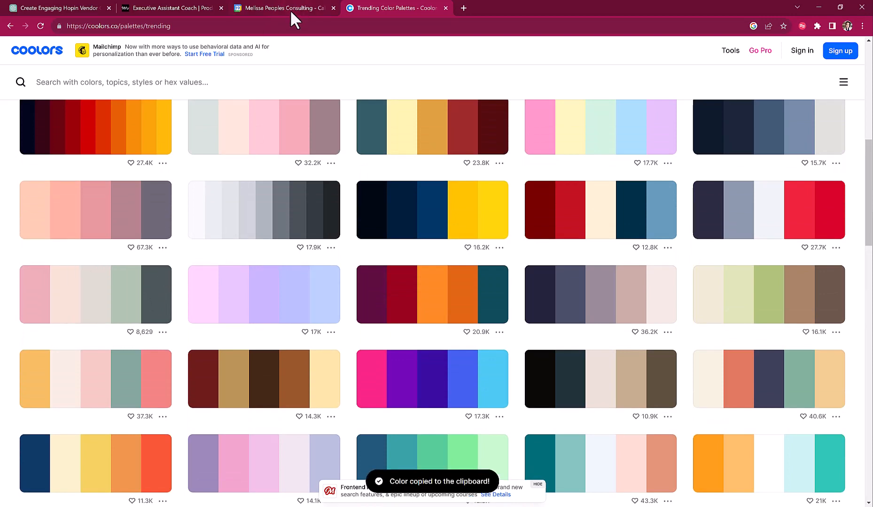
# Return to the Google Calendar September week view and its calendar list
pyautogui.click(279, 8)
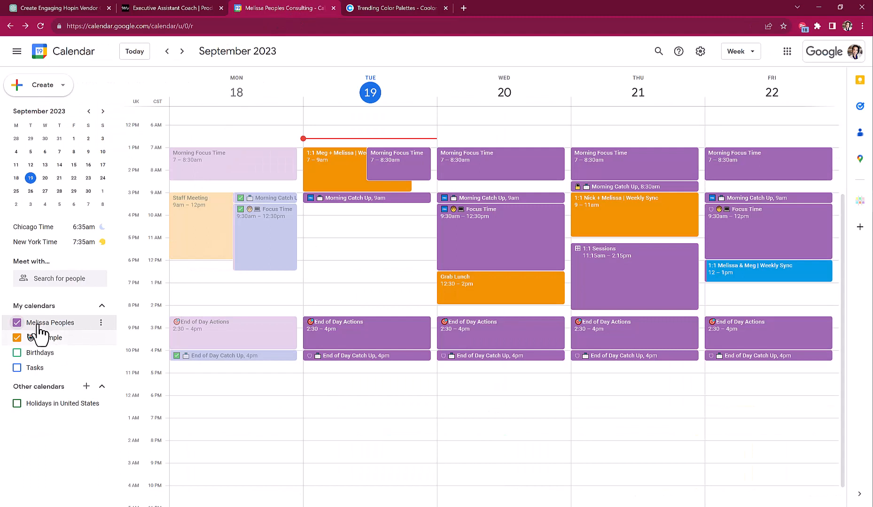
pyautogui.moveTo(6, 332)
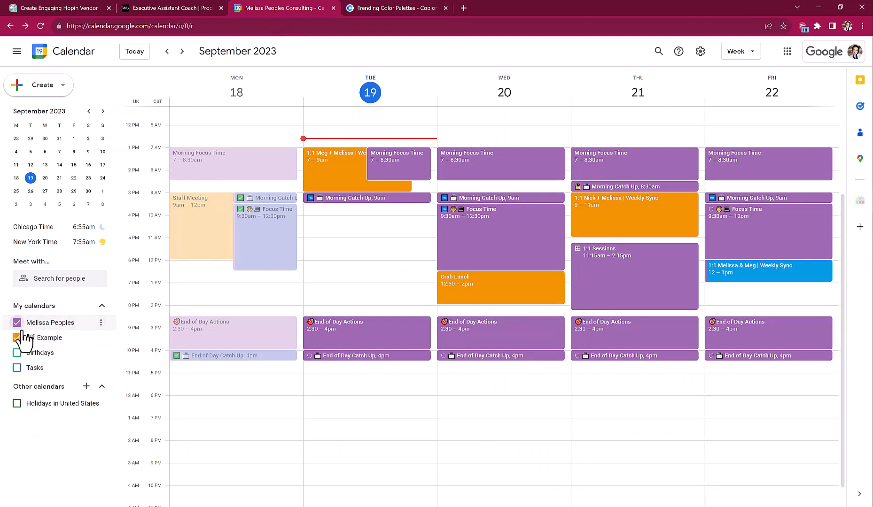
pyautogui.click(17, 337)
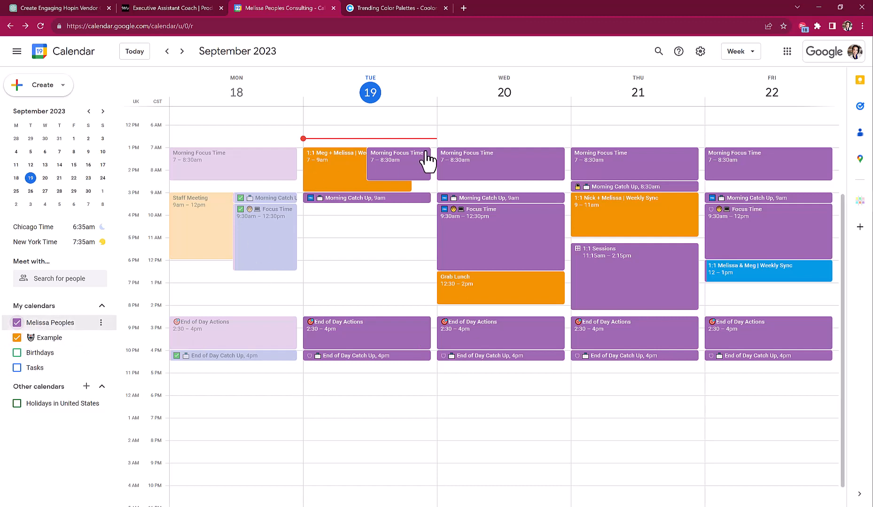
pyautogui.moveTo(726, 346)
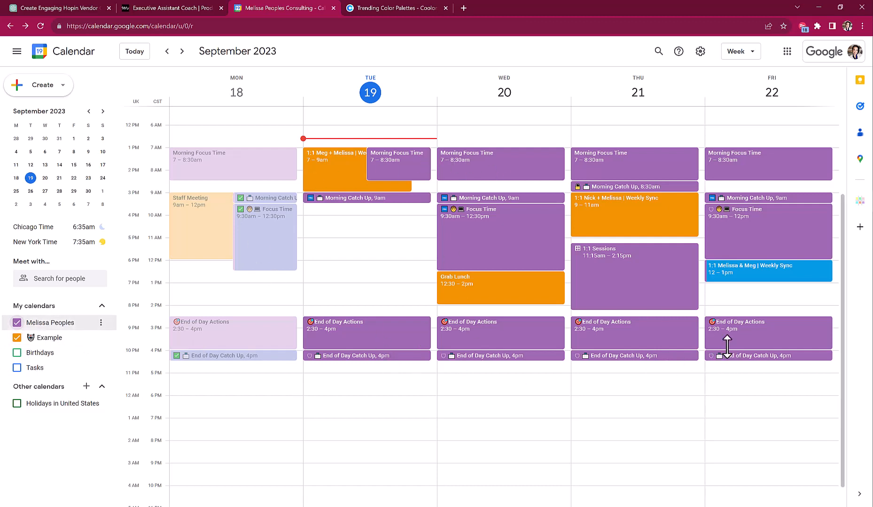
pyautogui.moveTo(341, 186)
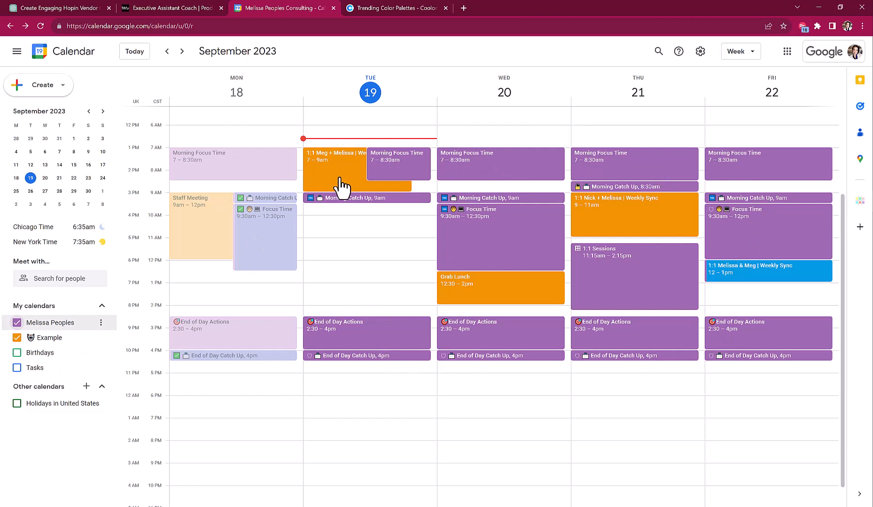
pyautogui.moveTo(656, 321)
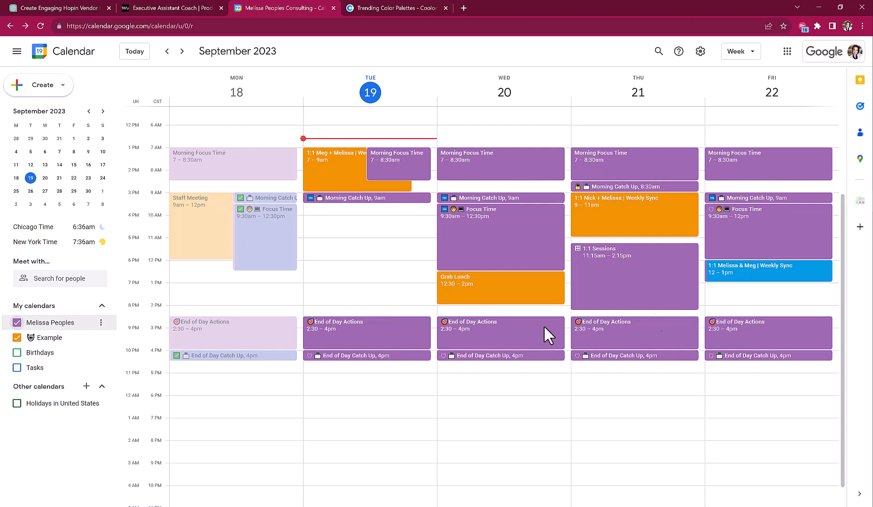
pyautogui.moveTo(102, 331)
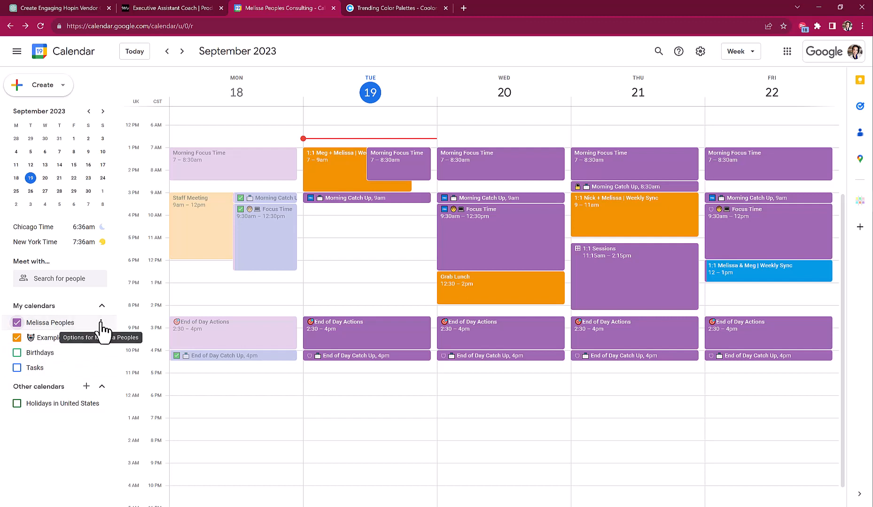
# Apply the custom colour 4A5759 to the personal calendar
pyautogui.click(102, 322)
pyautogui.write('#4a5759')
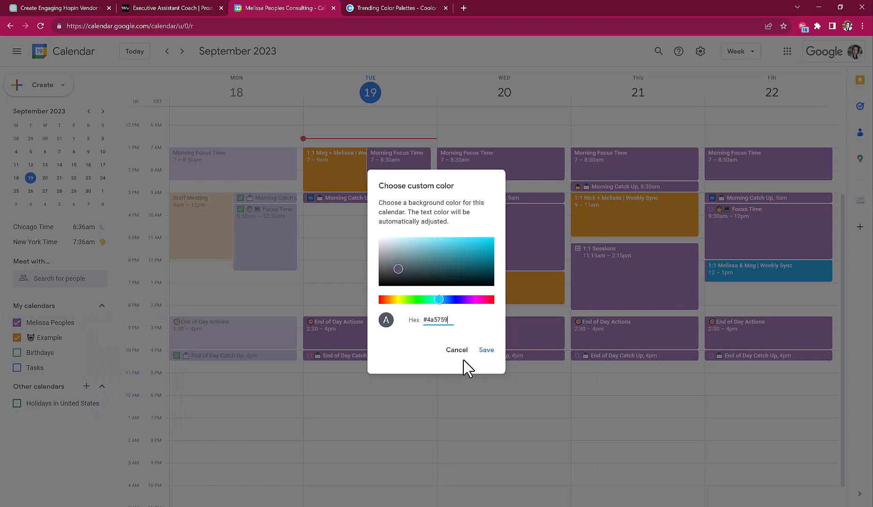
pyautogui.click(485, 349)
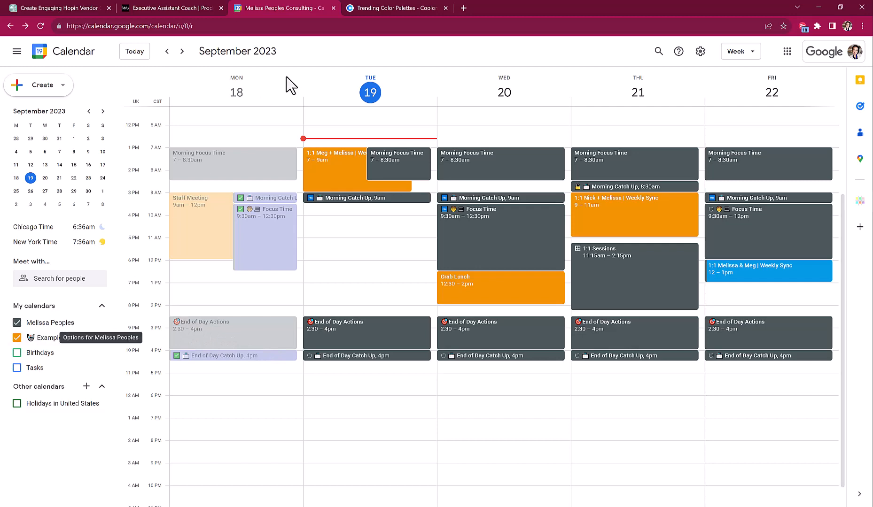
# Copy the sage green B0C4B1 from Coolors and return to the calendar
pyautogui.click(396, 7)
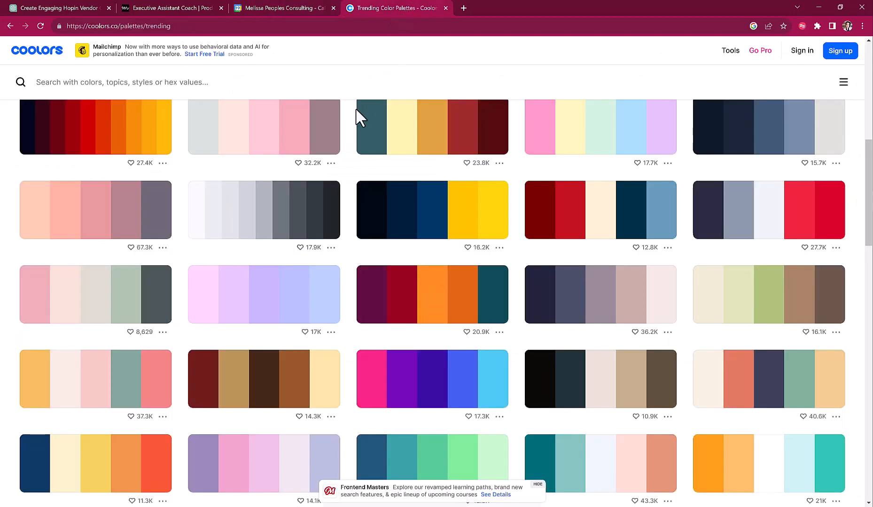
pyautogui.moveTo(119, 295)
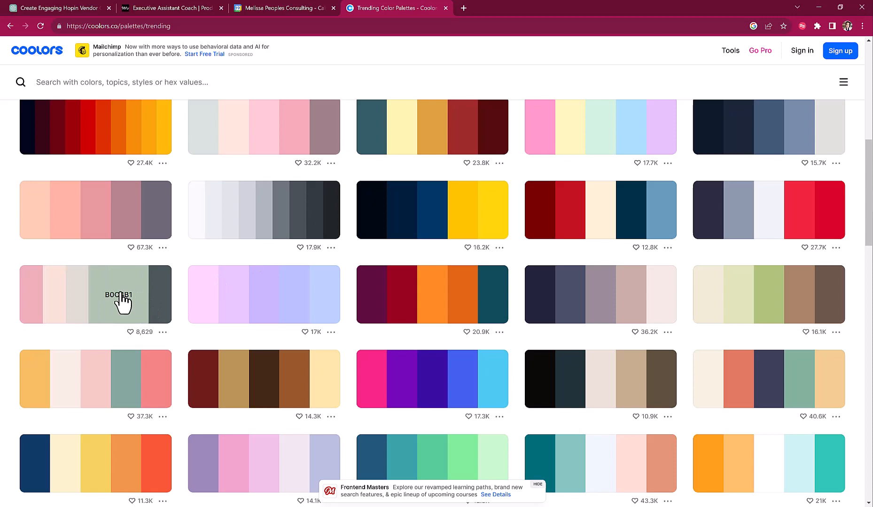
pyautogui.click(119, 295)
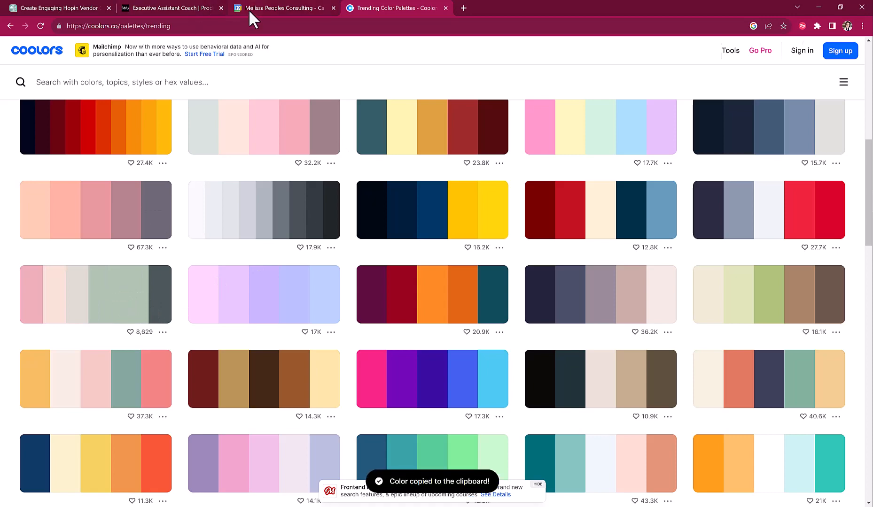
pyautogui.click(278, 7)
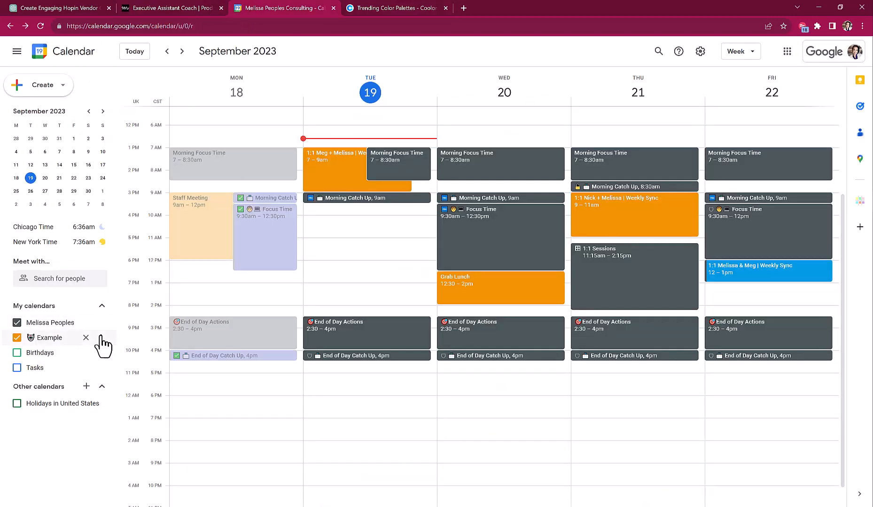
# Set the Example calendar's colour to the custom sage green B0C4B1
pyautogui.click(102, 341)
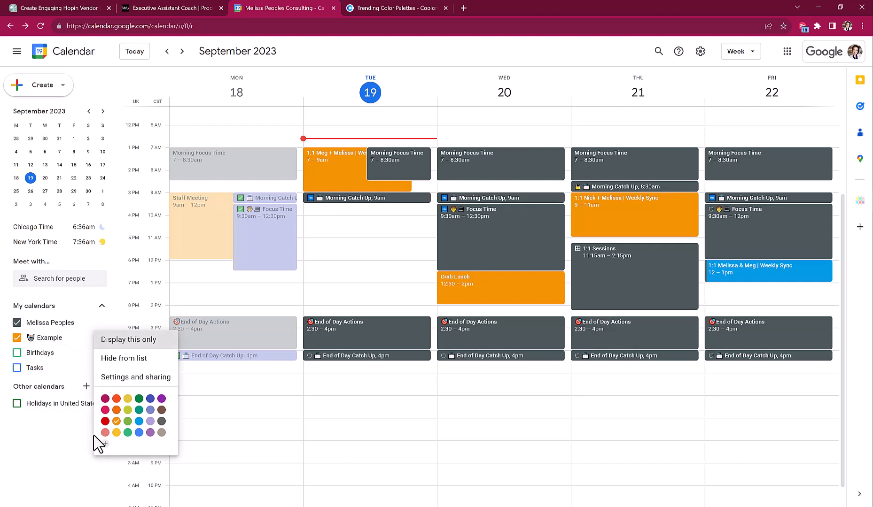
pyautogui.click(105, 445)
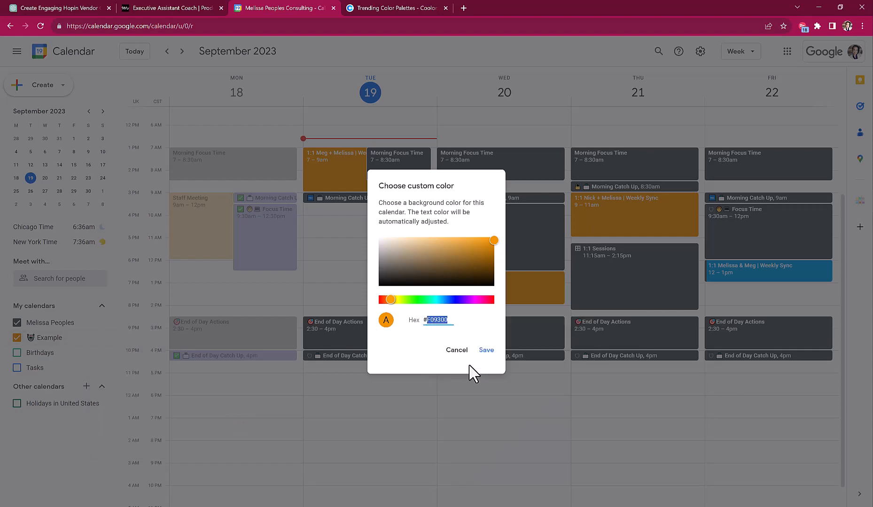
pyautogui.click(486, 350)
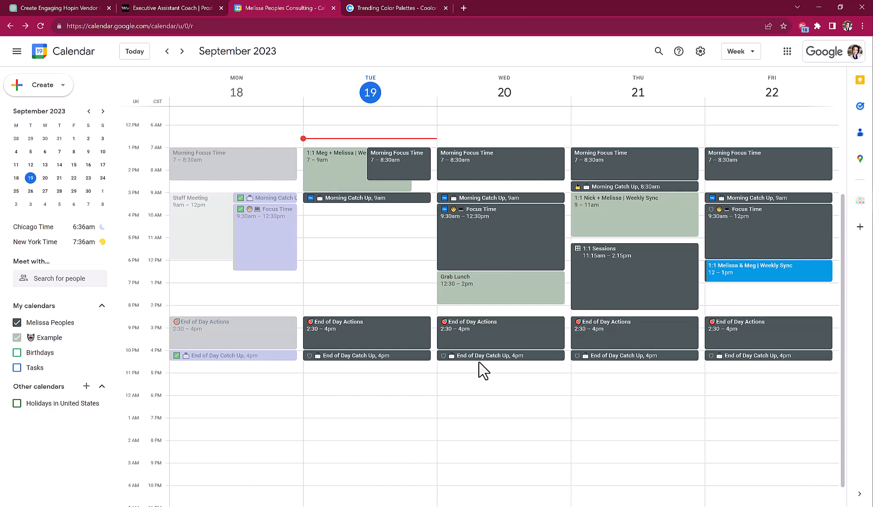
pyautogui.moveTo(540, 371)
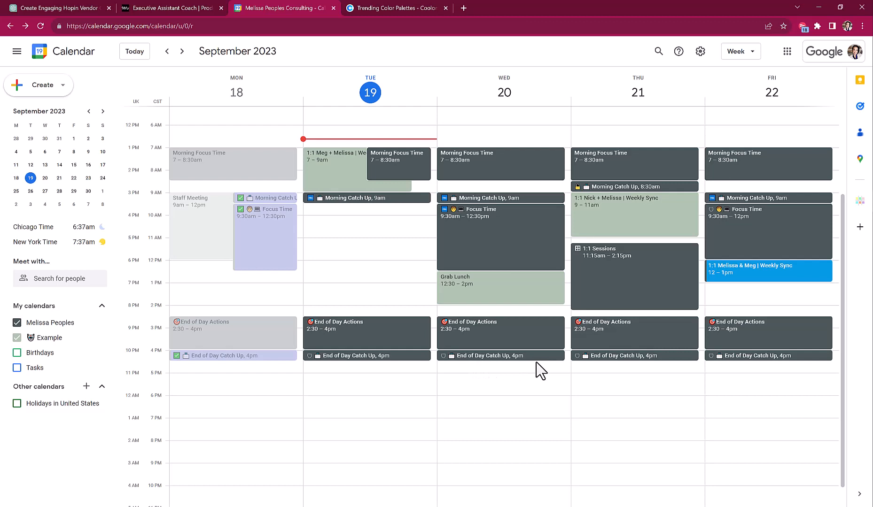
pyautogui.moveTo(511, 340)
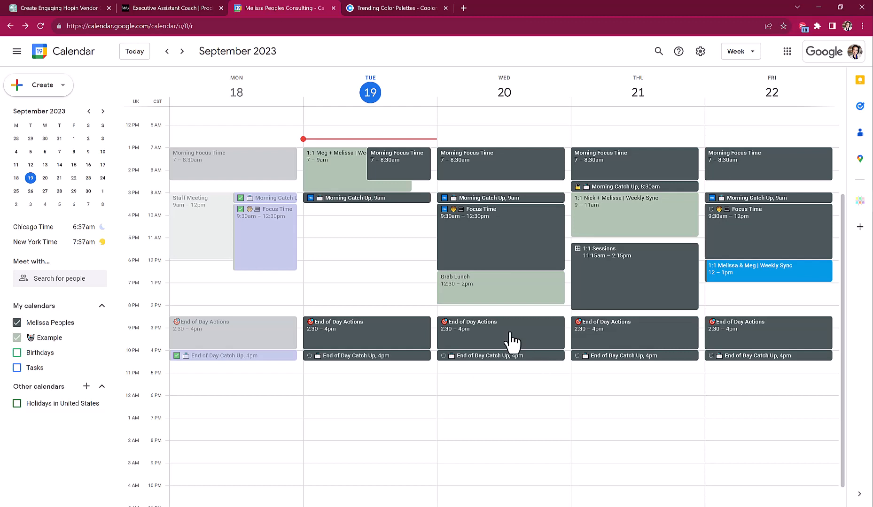
pyautogui.moveTo(465, 245)
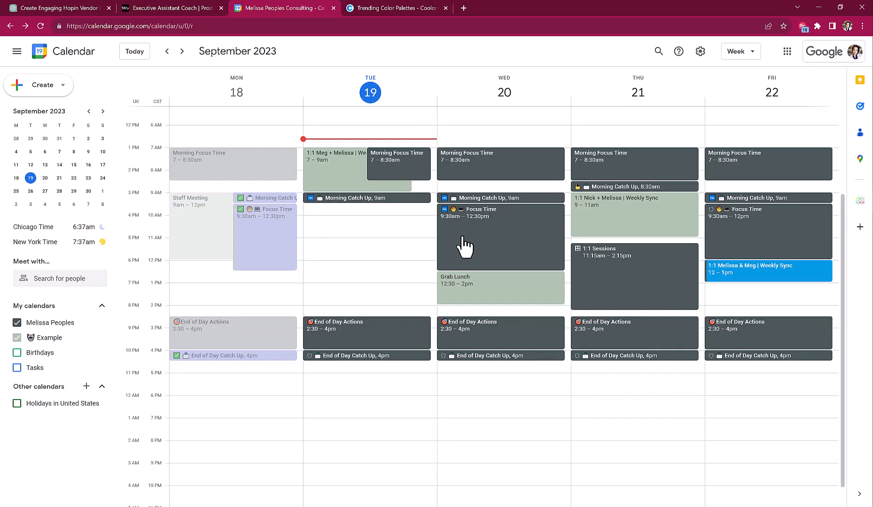
pyautogui.moveTo(458, 255)
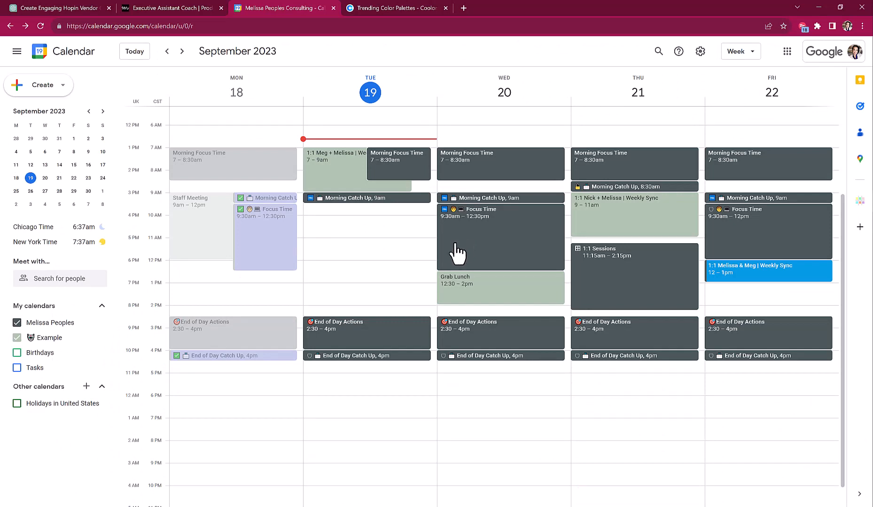
pyautogui.moveTo(401, 231)
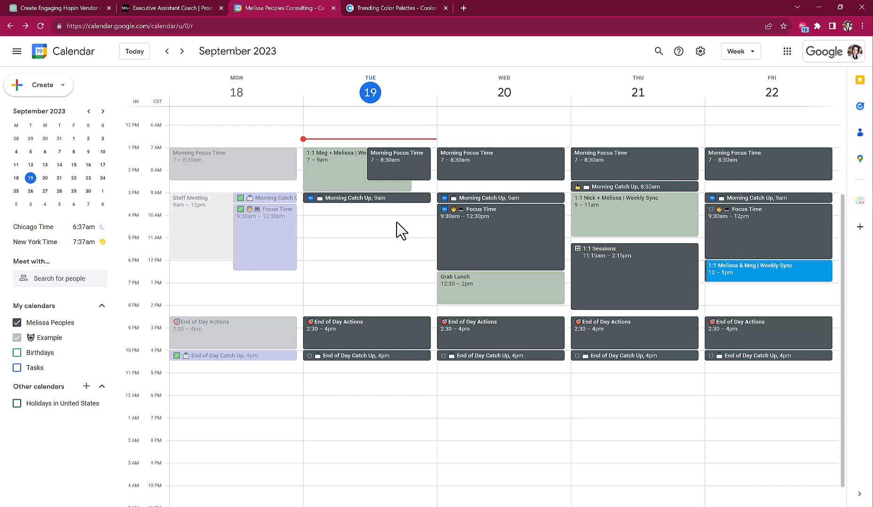
pyautogui.moveTo(375, 232)
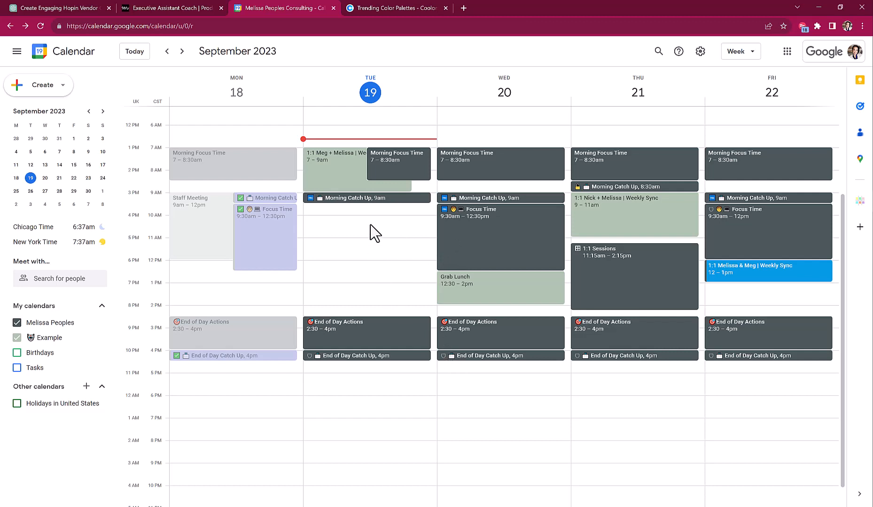
pyautogui.click(370, 228)
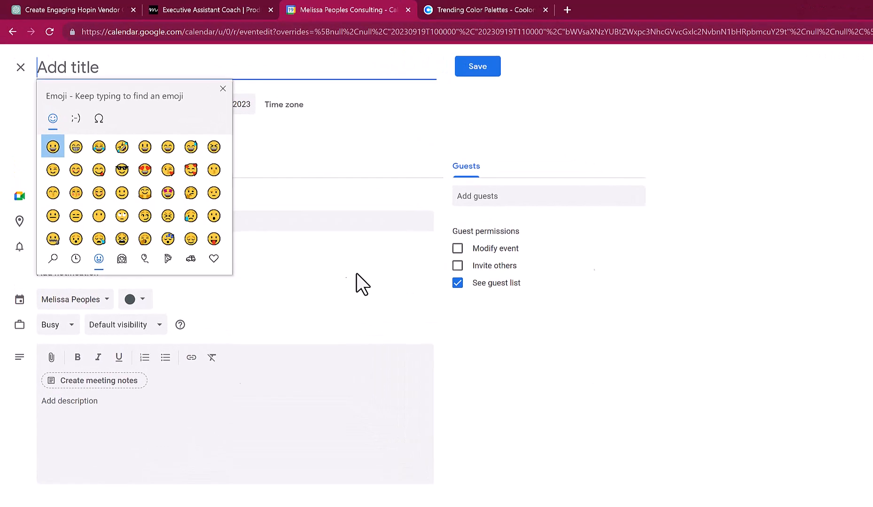
# Title the Tuesday 10–11am event '🍴 Lunch: Meg + Melissa' and save it
pyautogui.write('dinn')
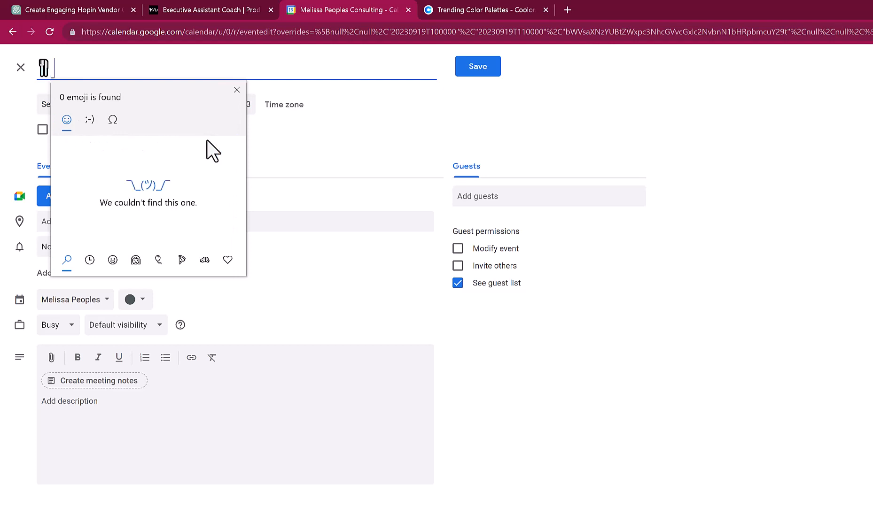
pyautogui.write('L')
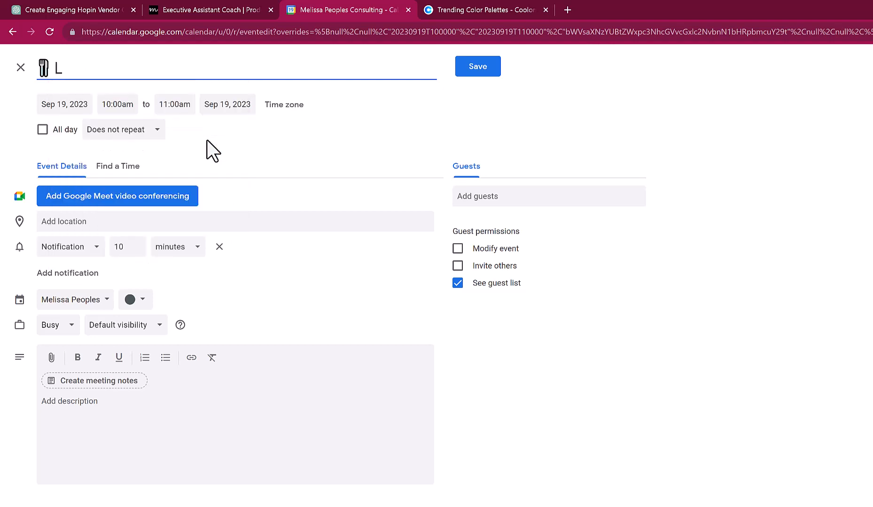
pyautogui.write('unch: Meg + Melissa')
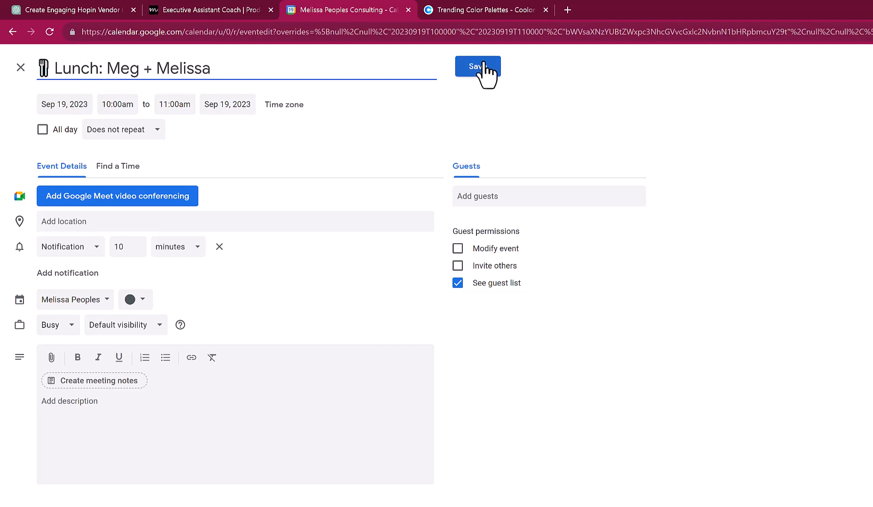
pyautogui.click(477, 66)
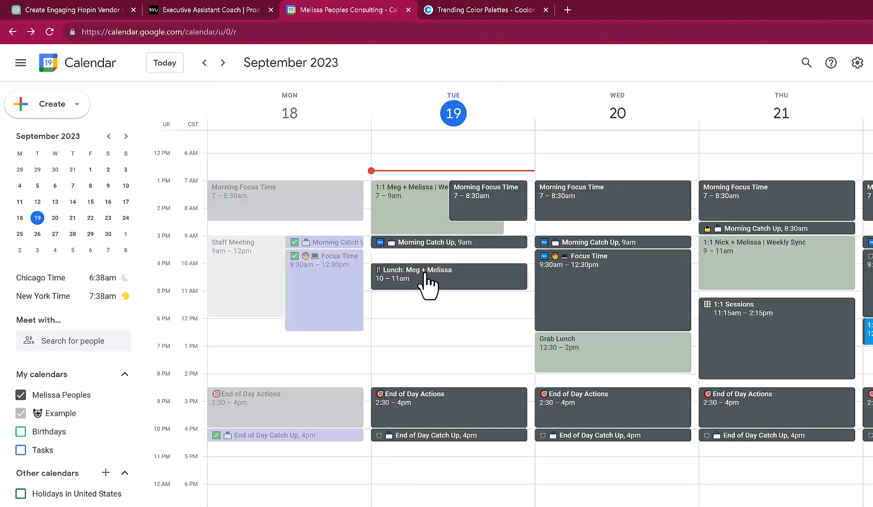